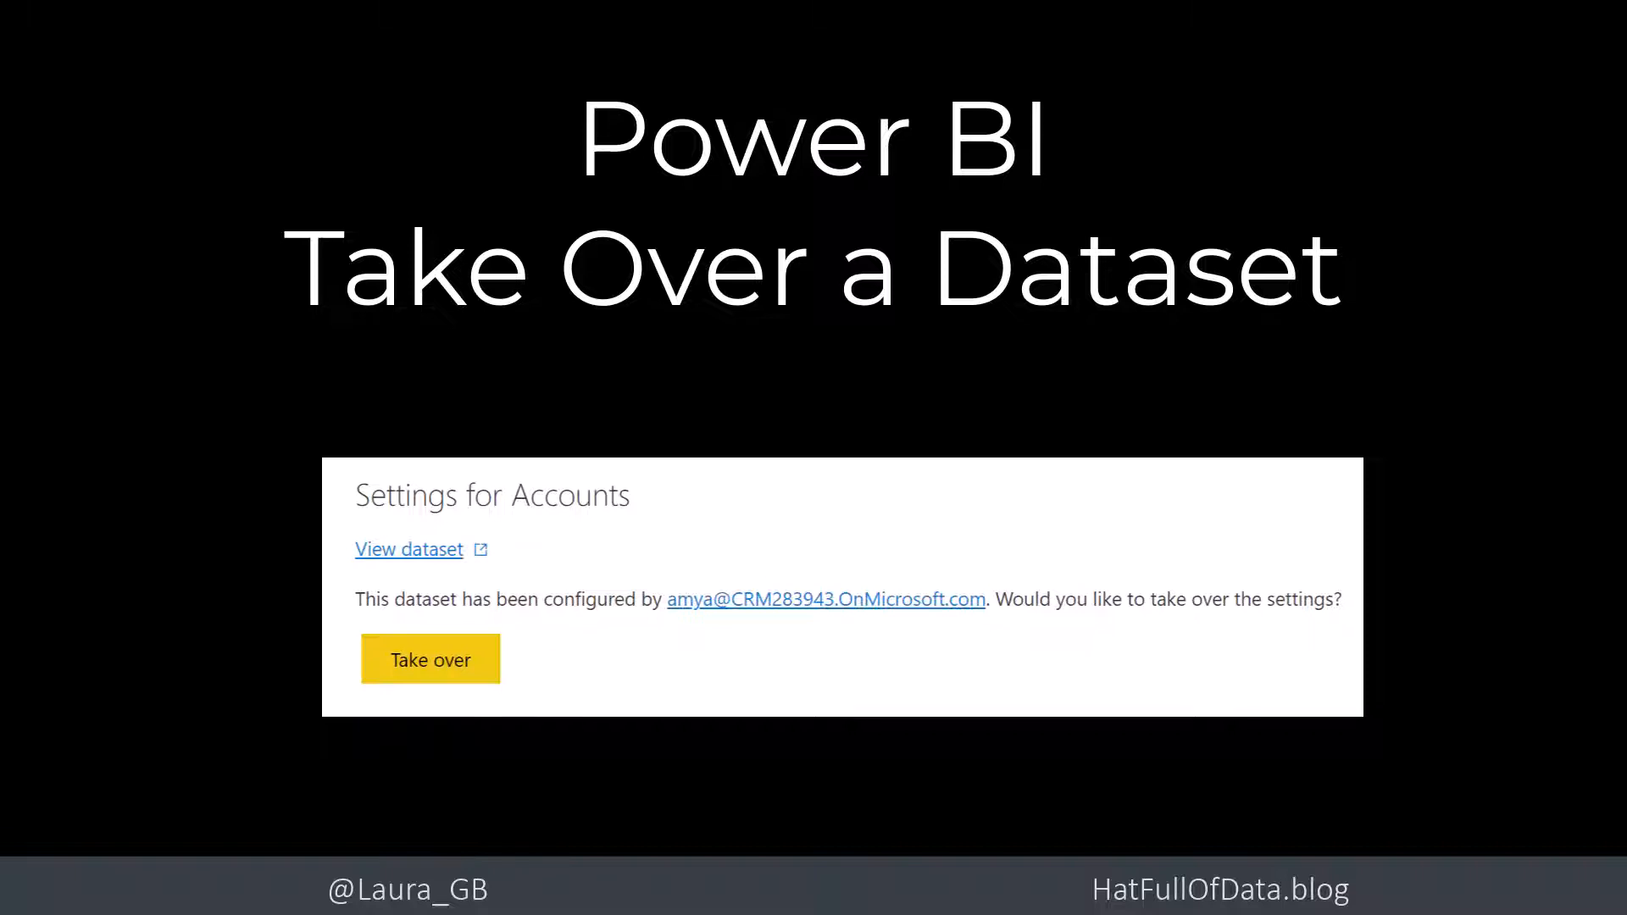
# - Go to the Important Reports workspace listing the Accounts report and dataset
pyautogui.click(428, 659)
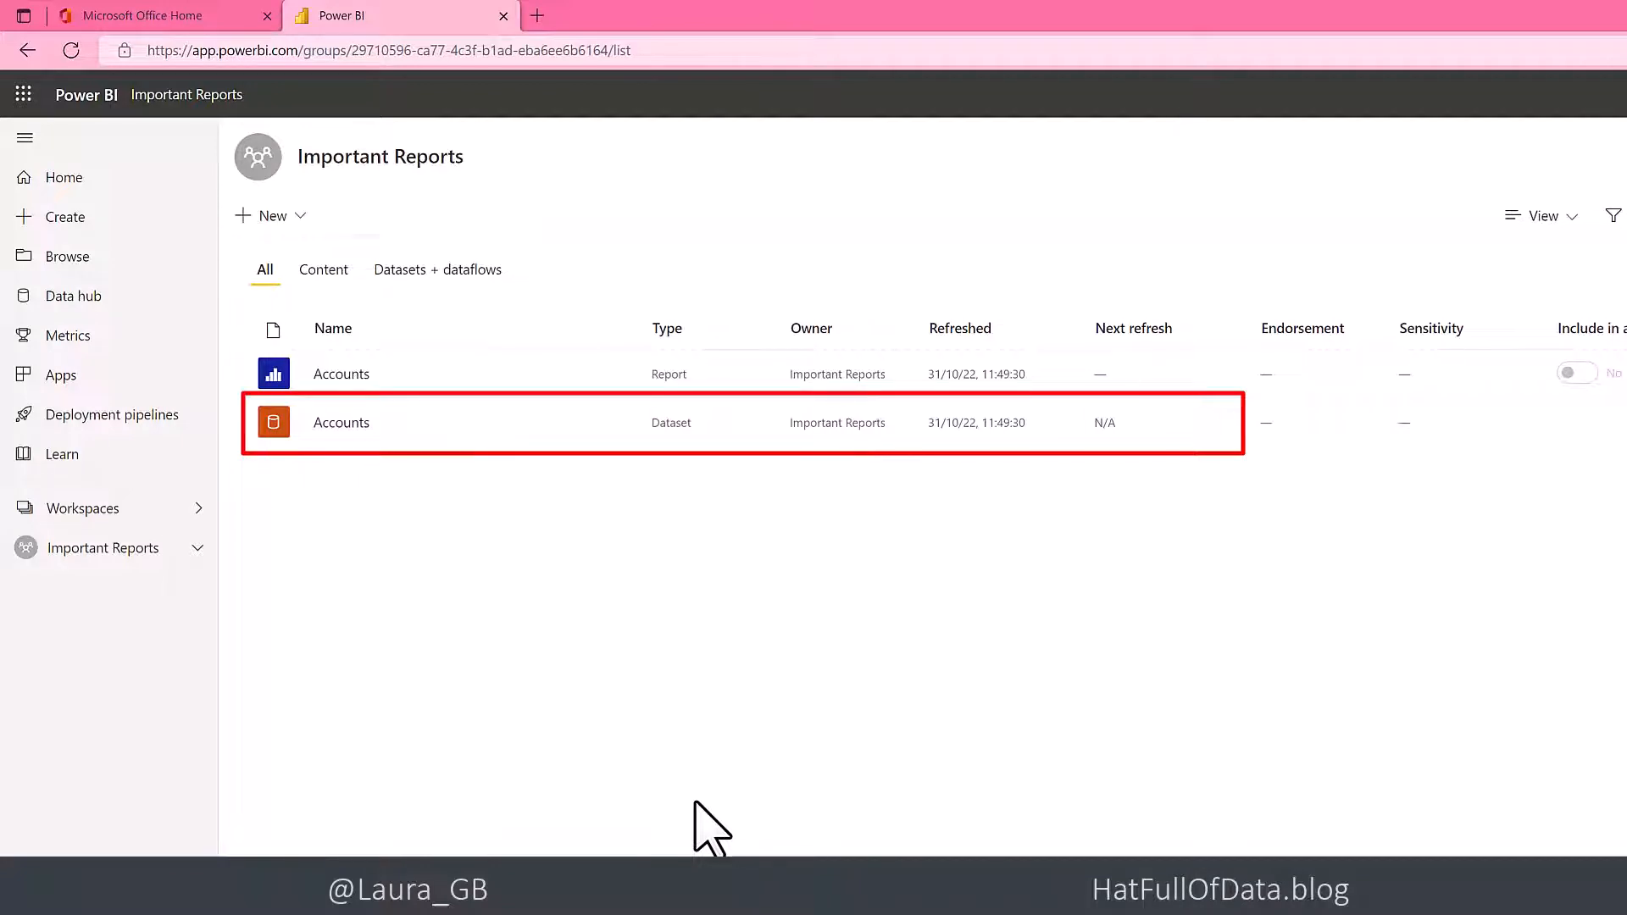
pyautogui.moveTo(749, 547)
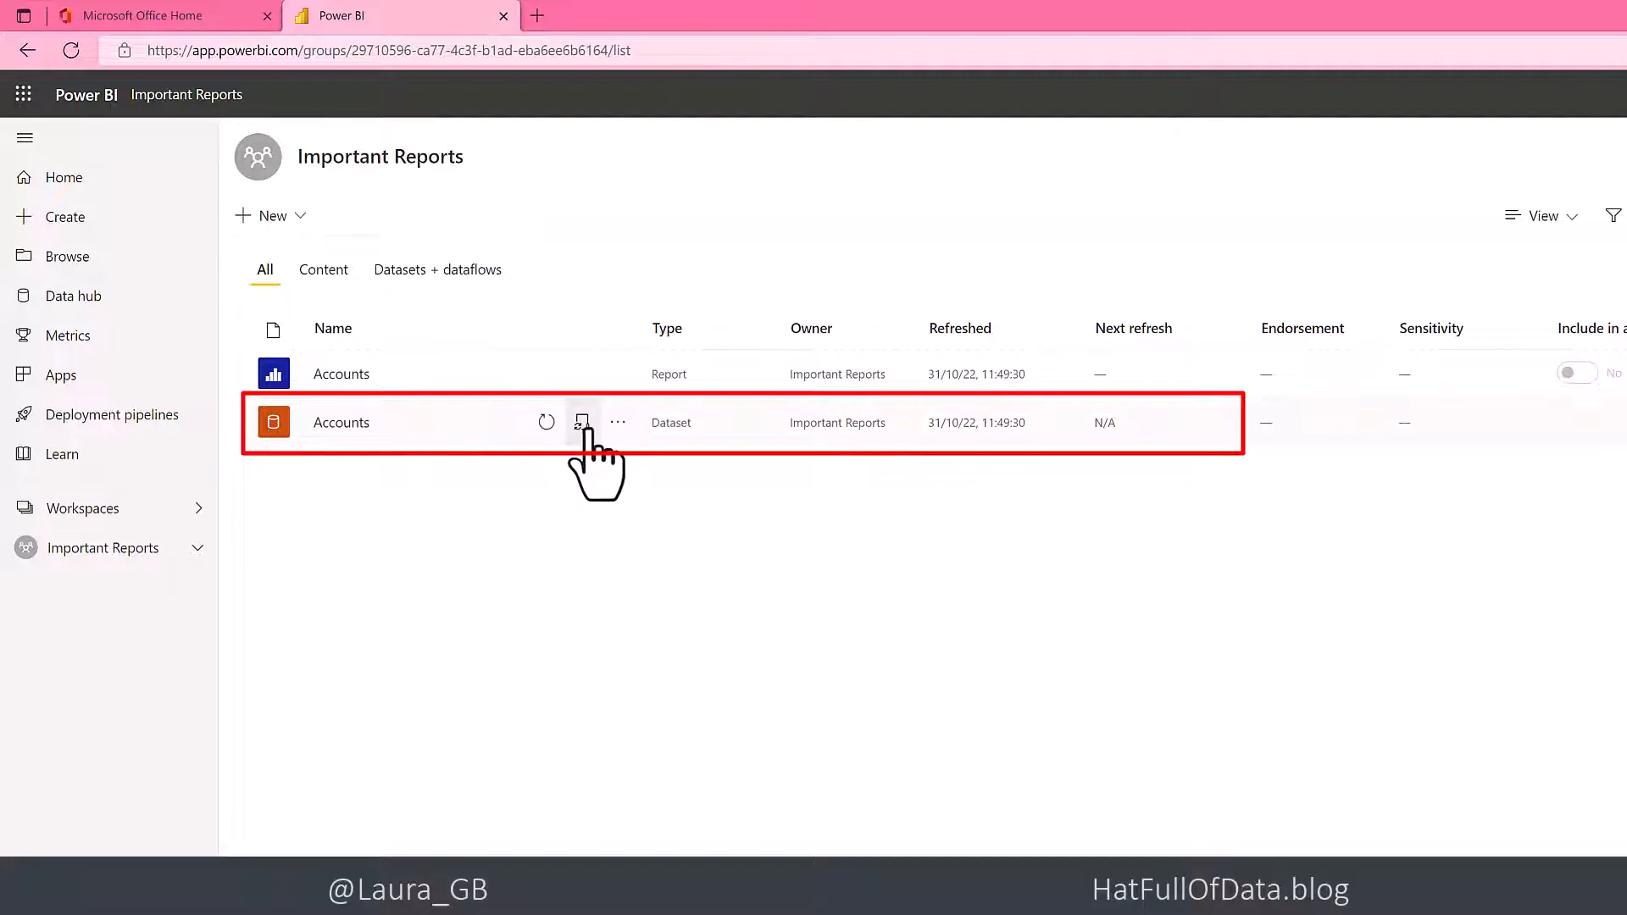
pyautogui.moveTo(617, 422)
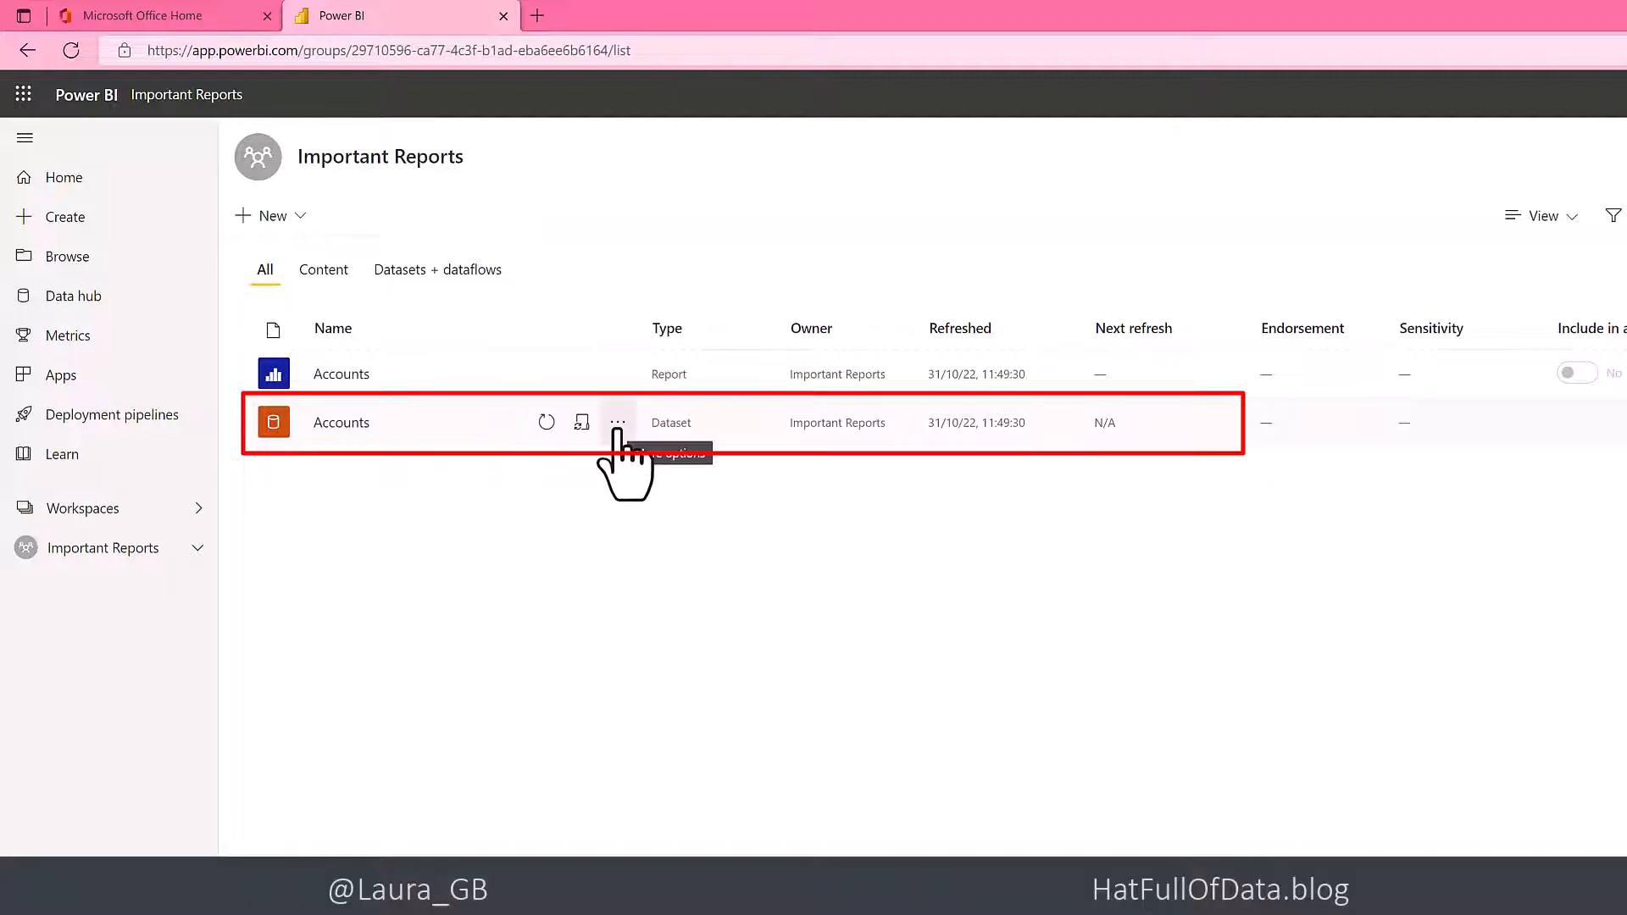
# - Reach the Accounts dataset's Settings page via its More options menu
pyautogui.click(617, 422)
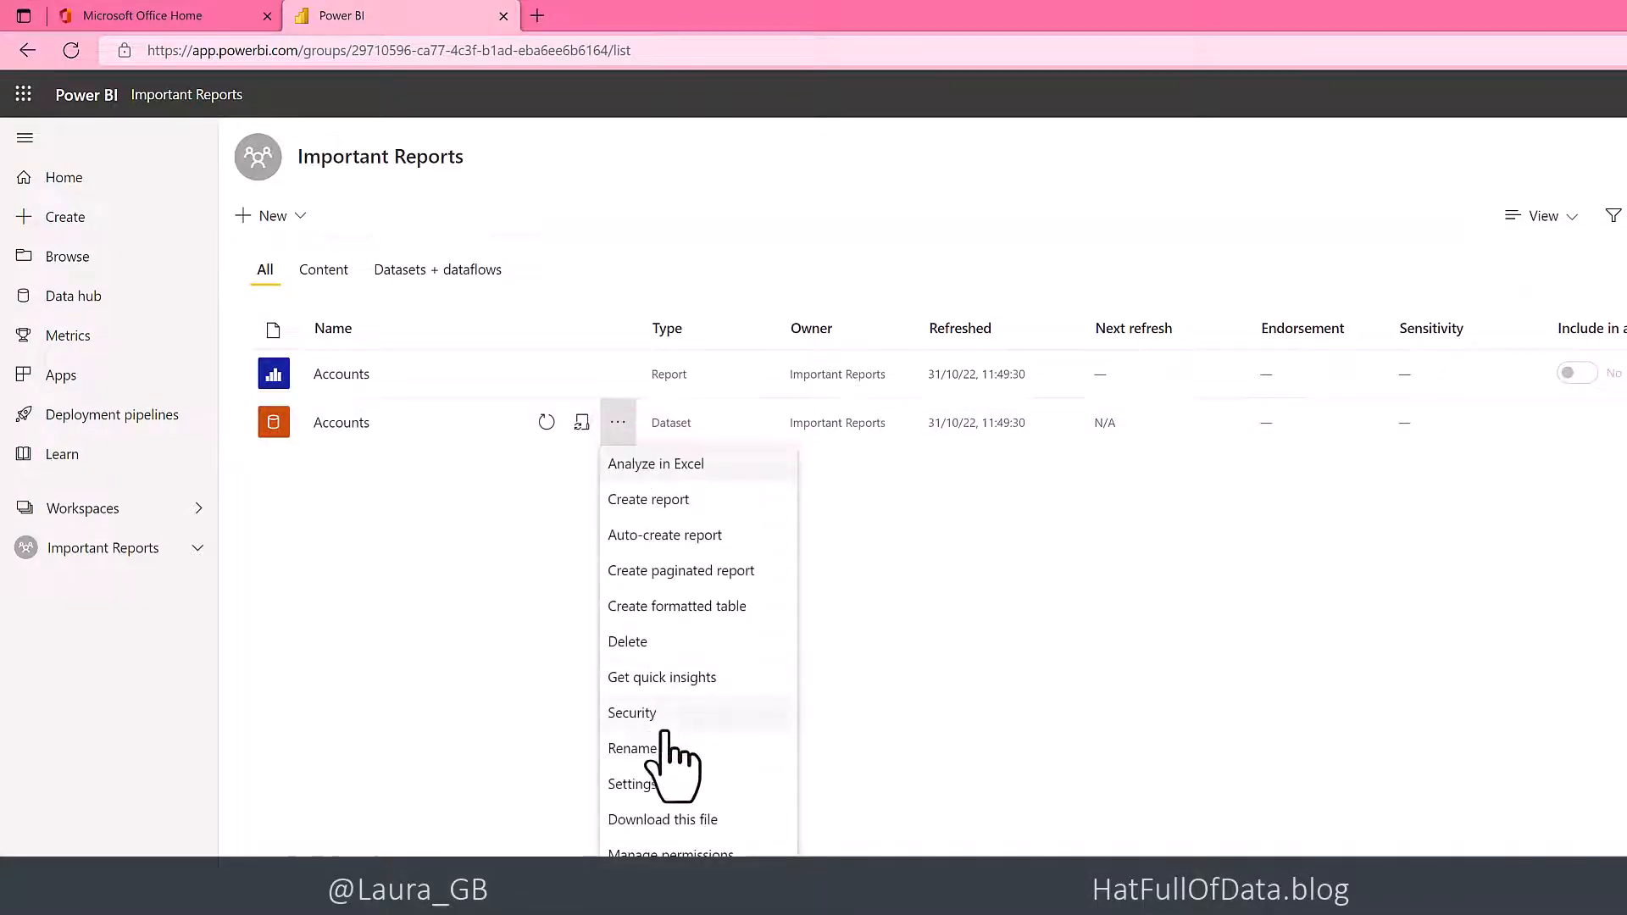
pyautogui.click(631, 784)
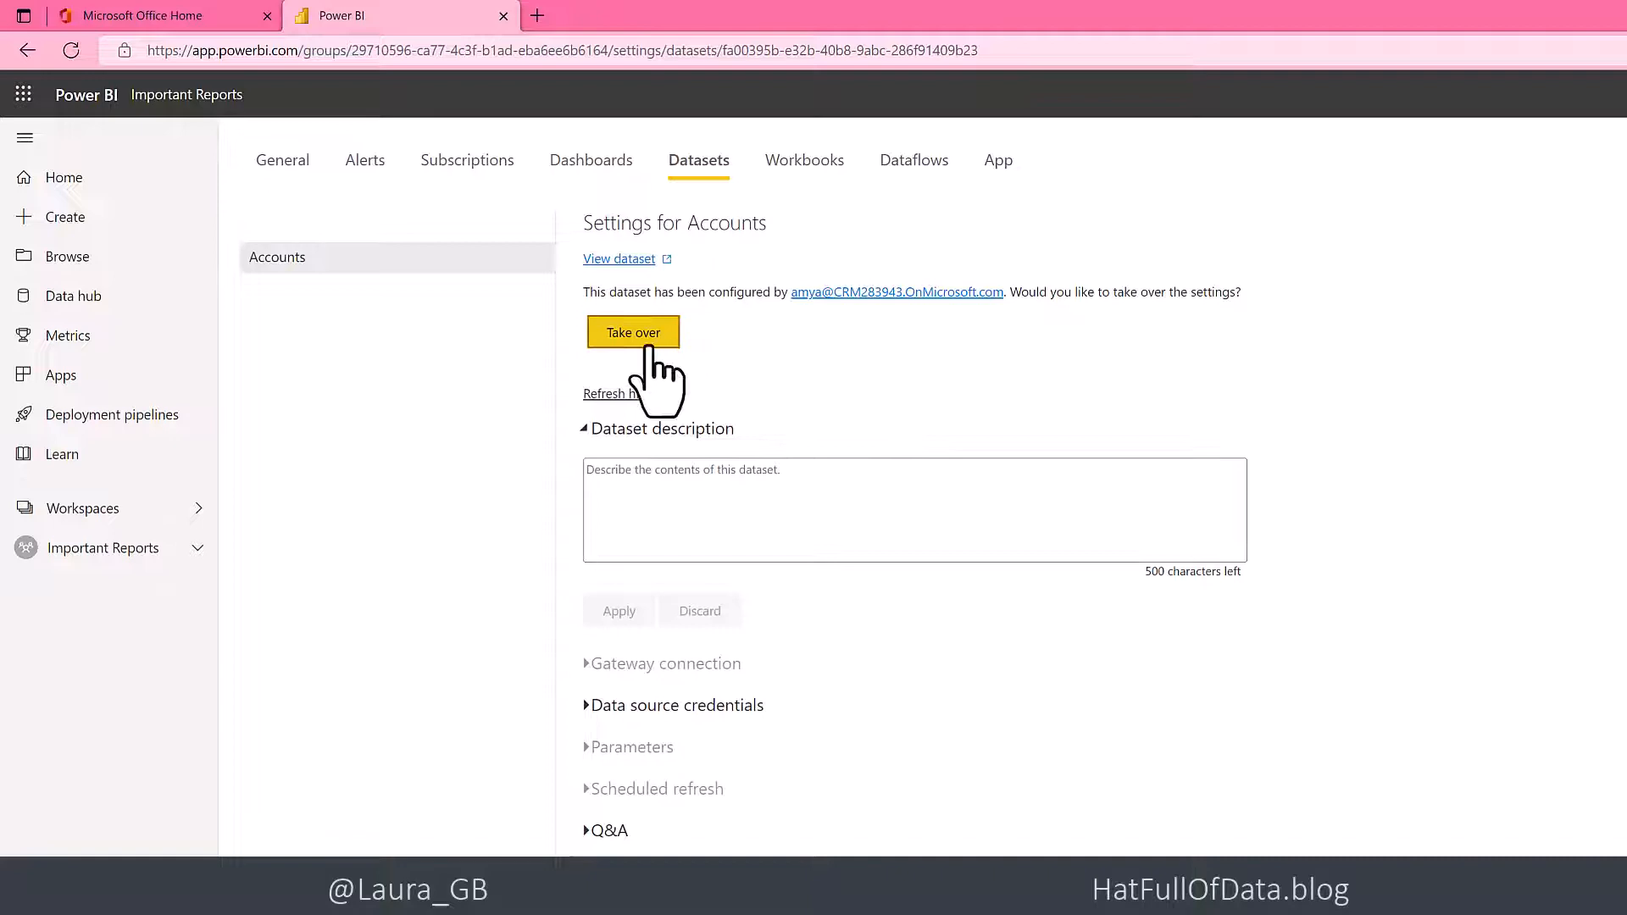
# - Take over the Accounts dataset as Eric, confirming that stored credentials are deleted
pyautogui.click(632, 332)
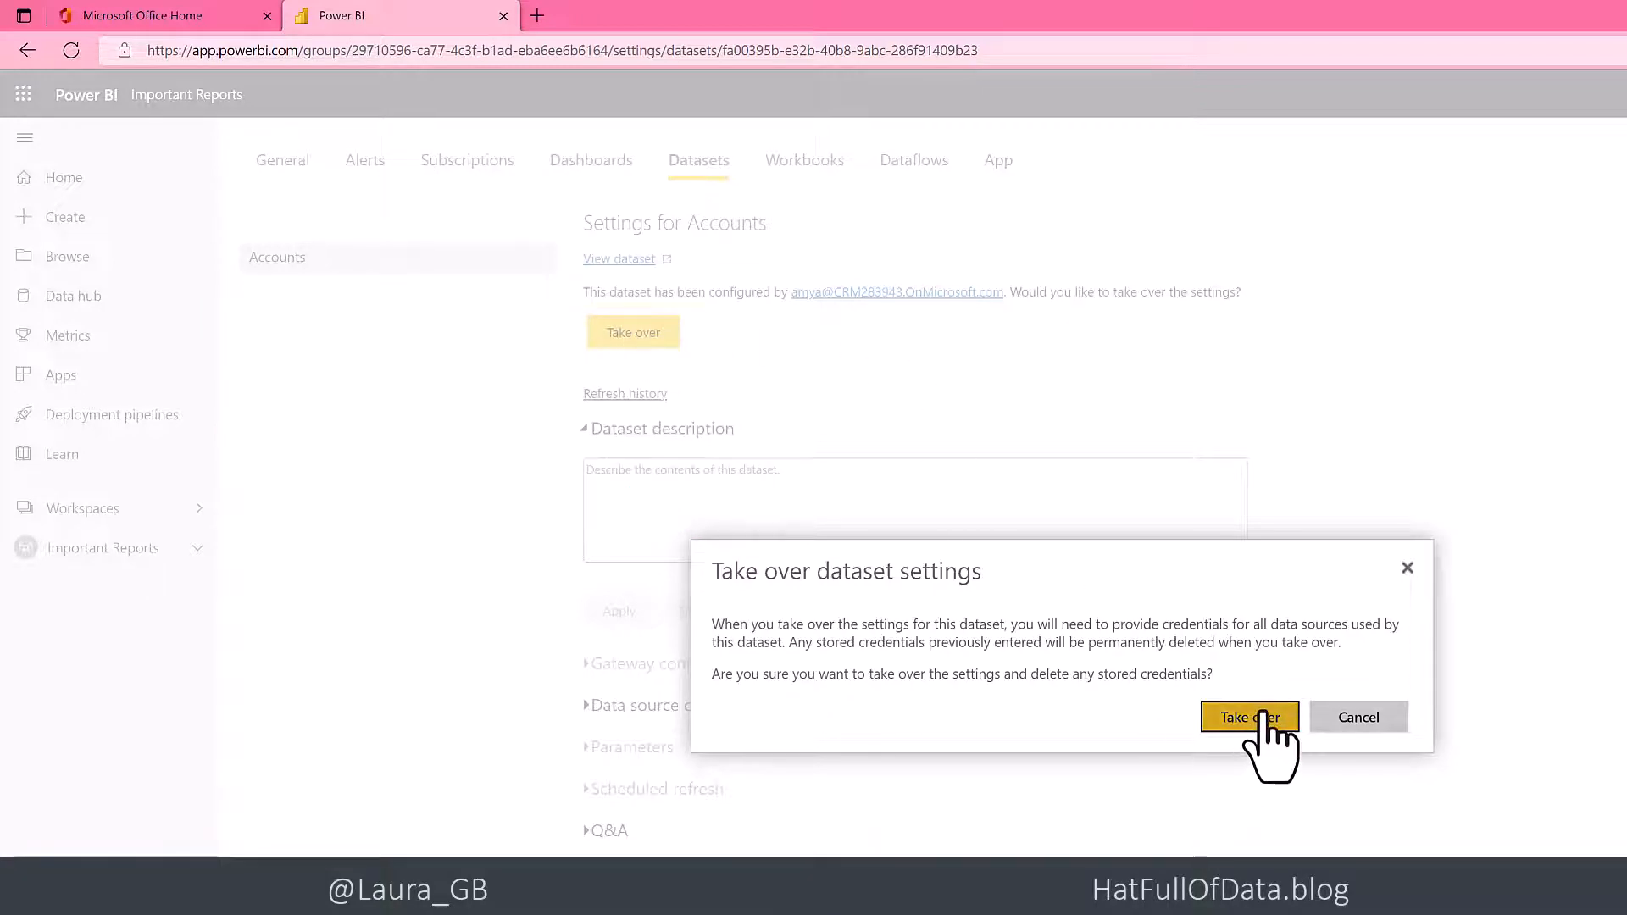
pyautogui.click(1249, 717)
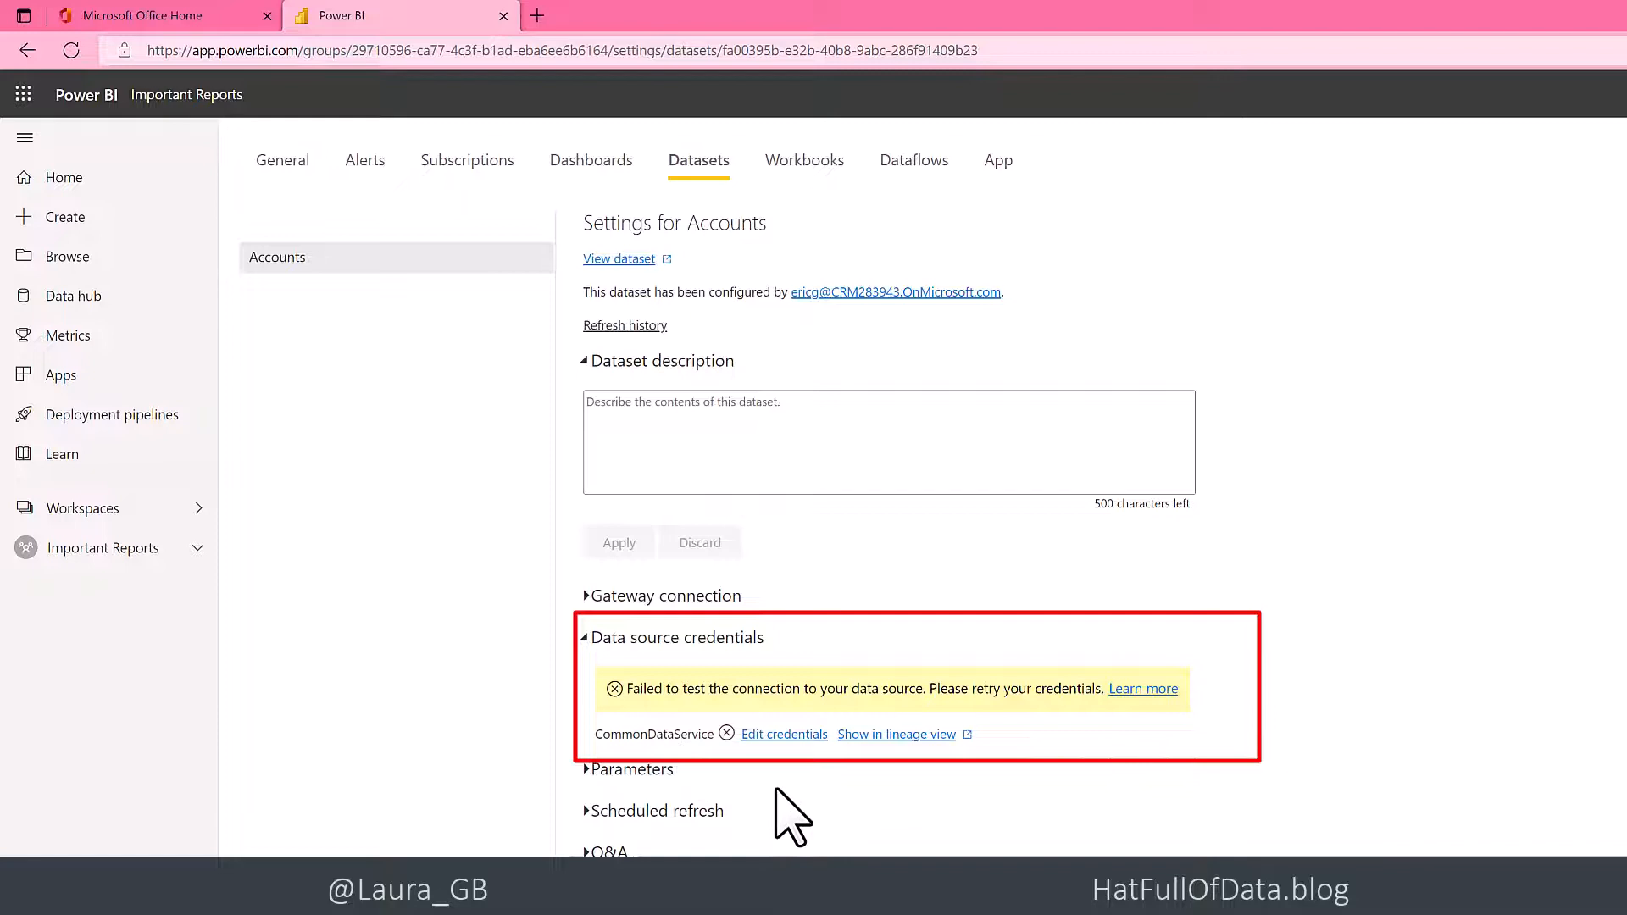
# - Edit the CommonDataService credentials with OAuth2 and Organizational privacy level, then start sign-in
pyautogui.click(784, 734)
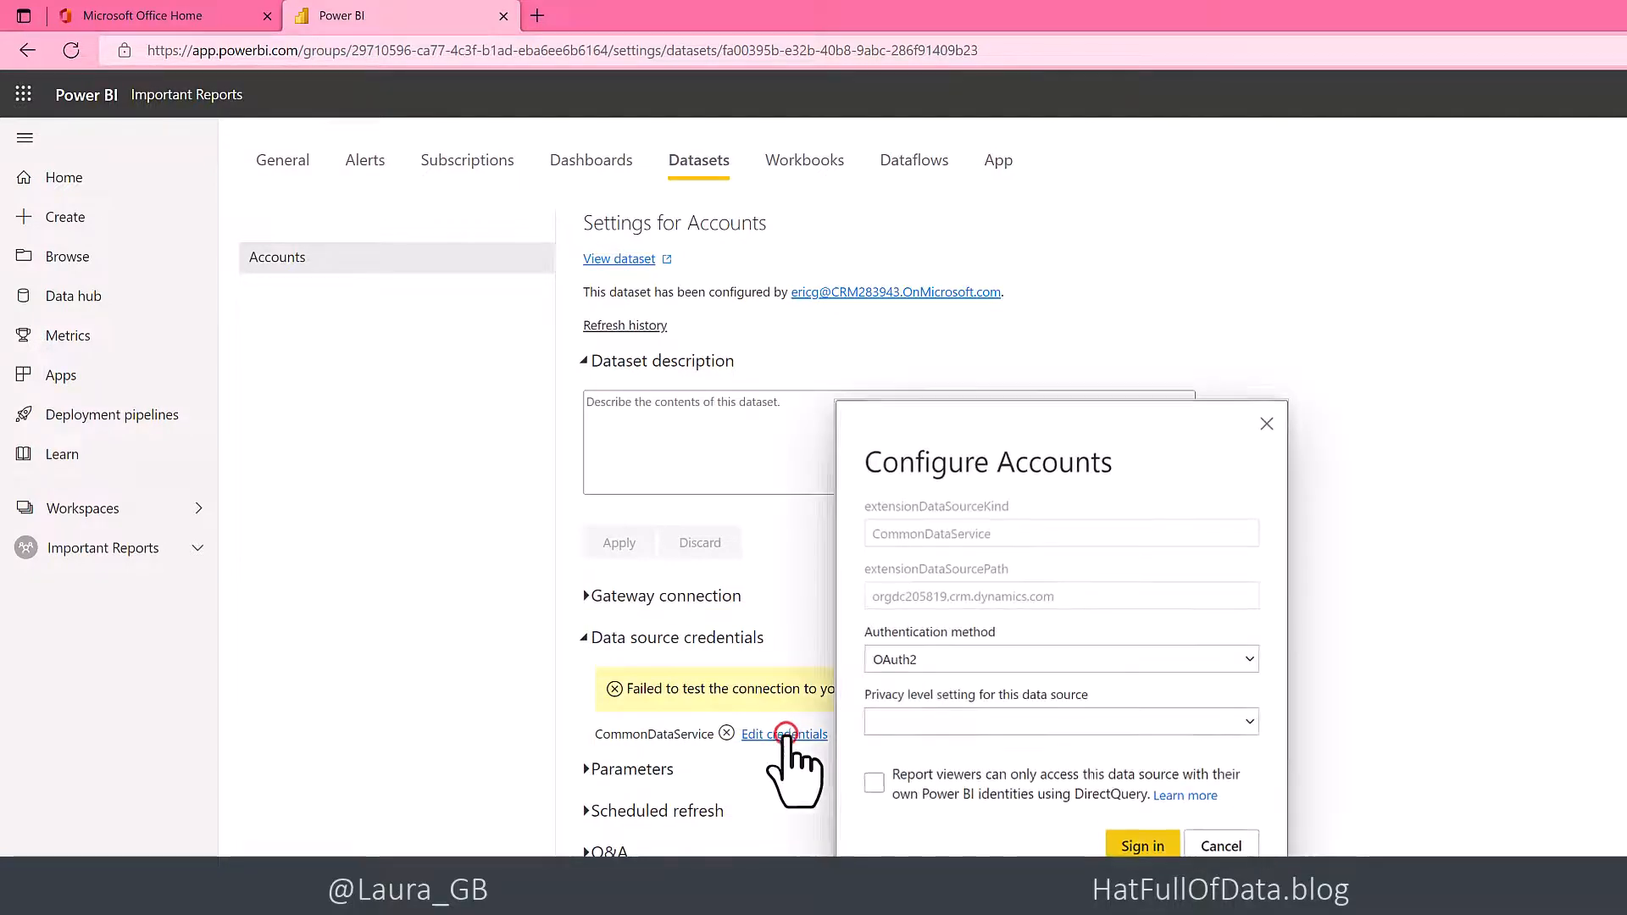
pyautogui.moveTo(929, 748)
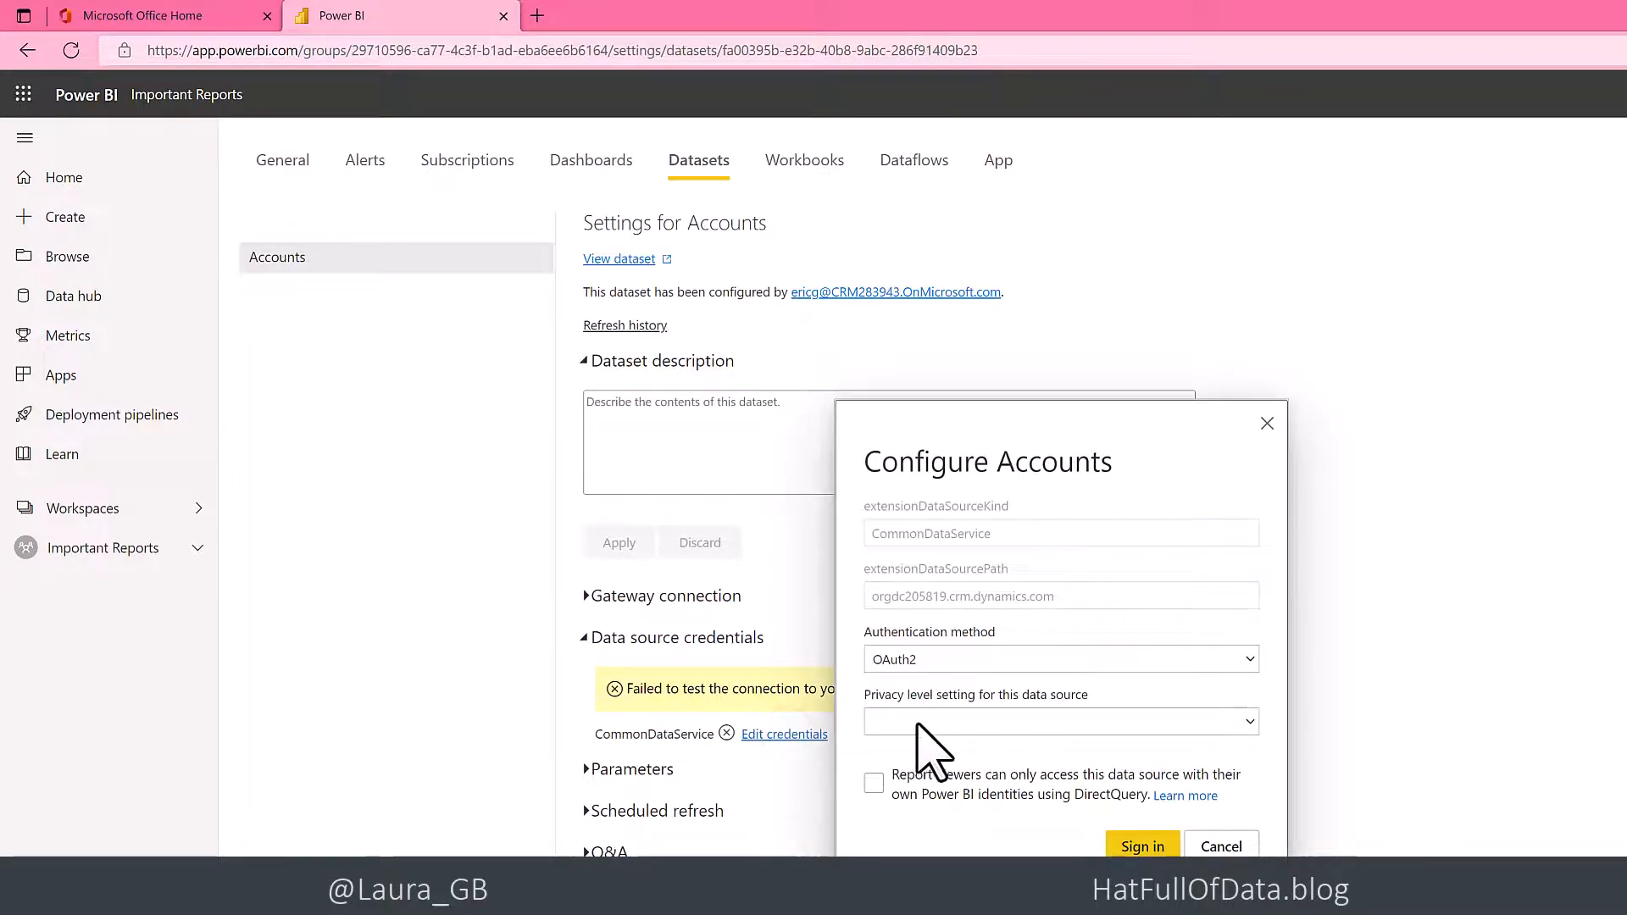
pyautogui.click(1058, 722)
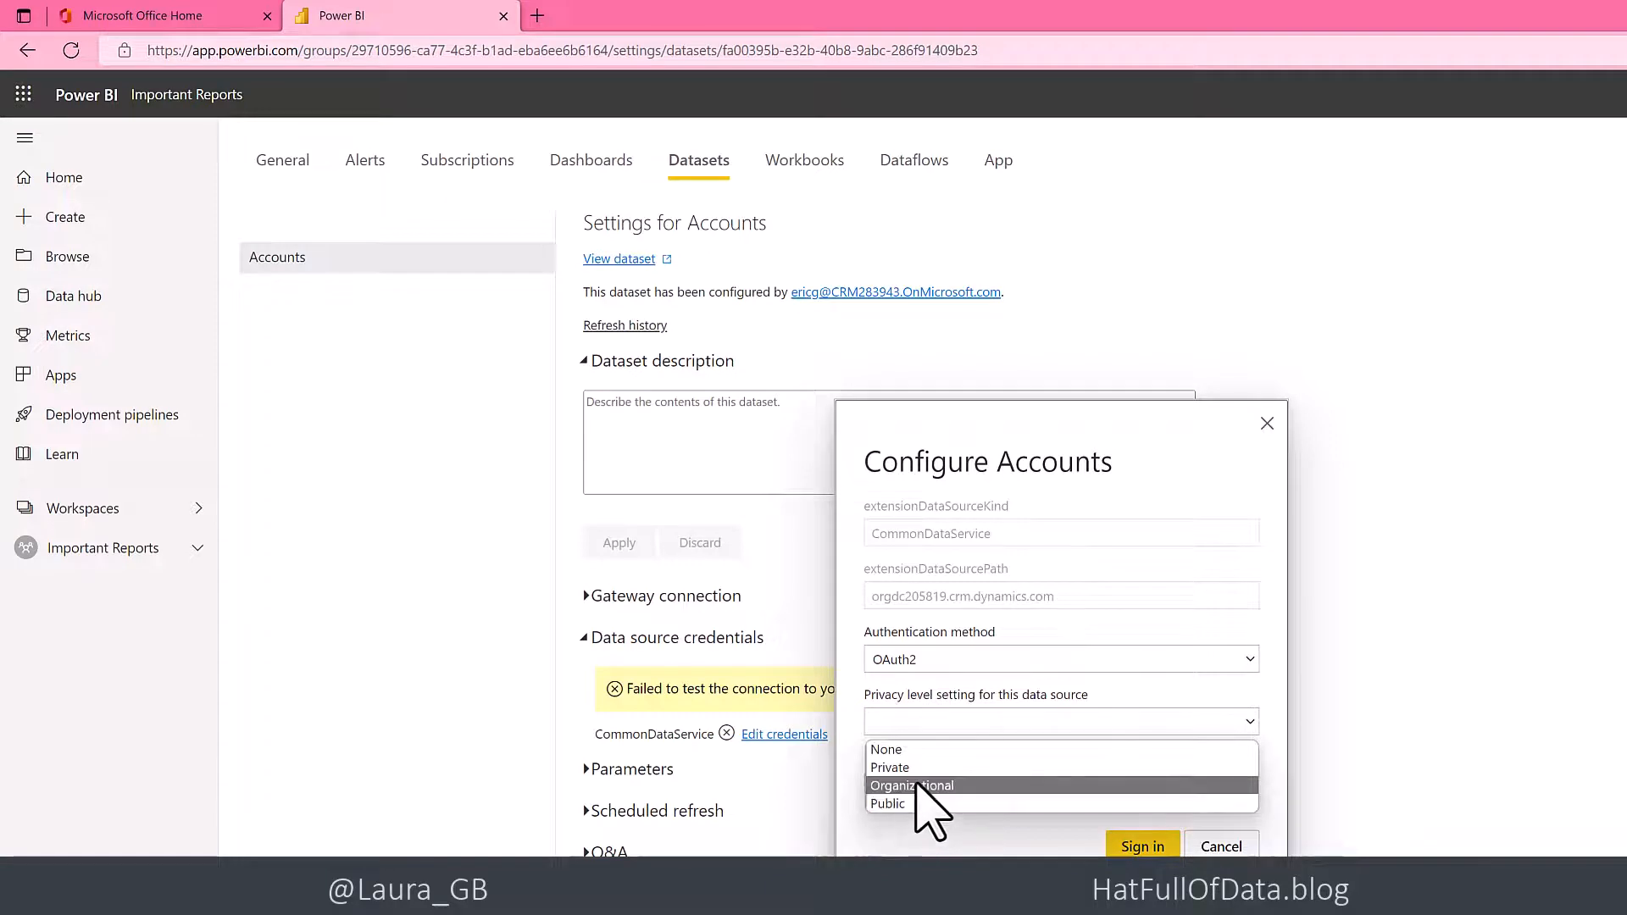
pyautogui.click(911, 785)
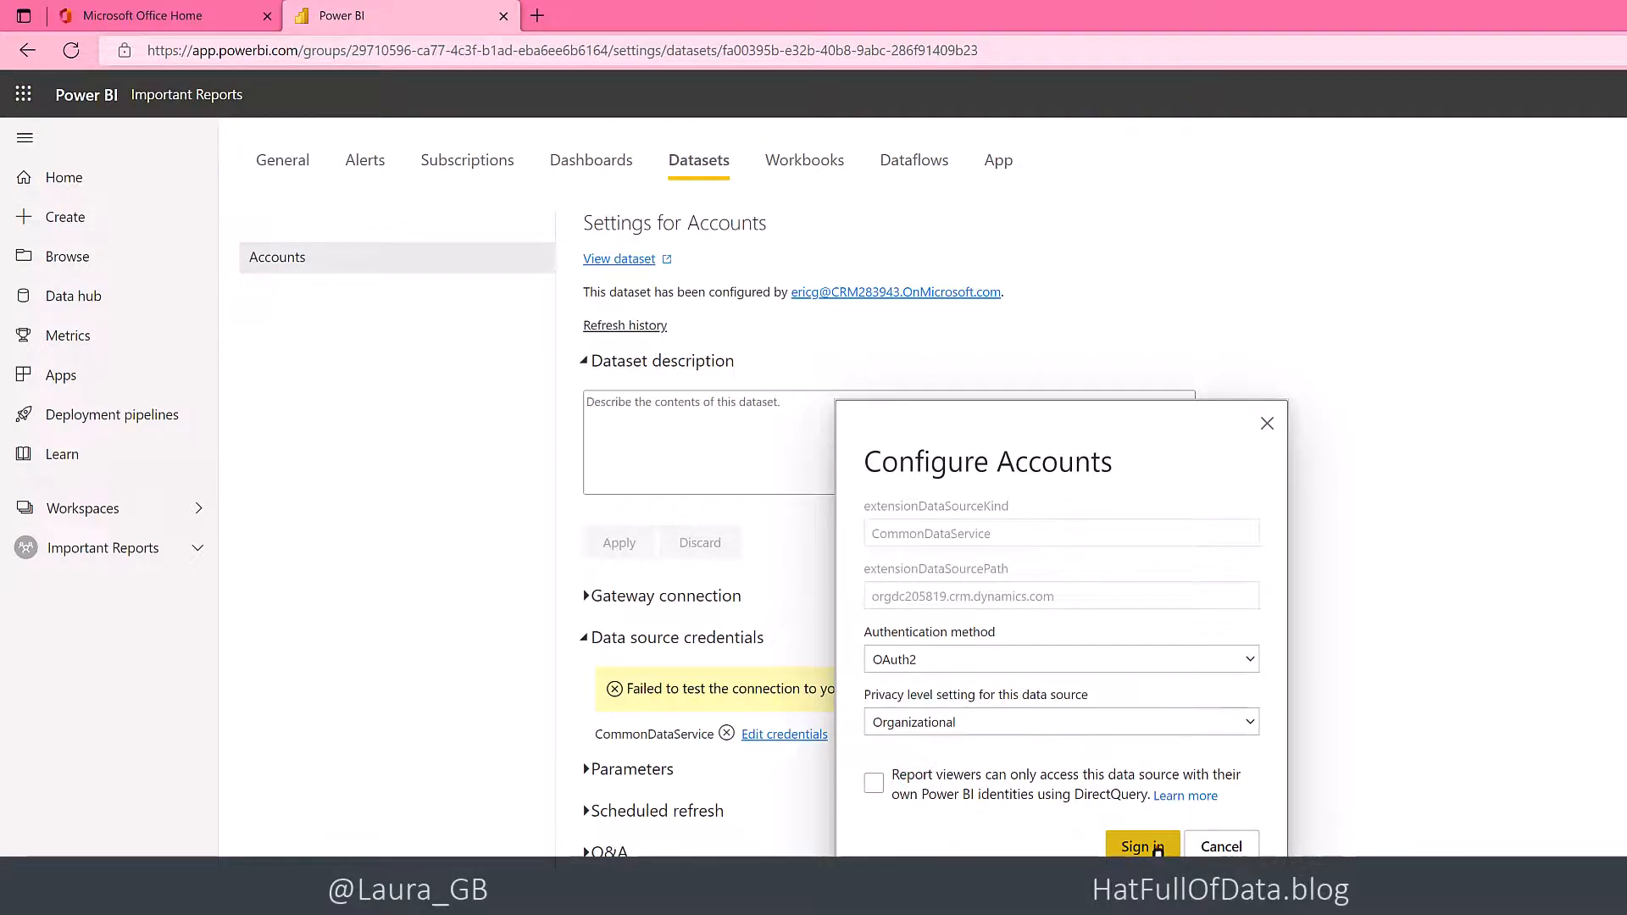
pyautogui.click(1138, 846)
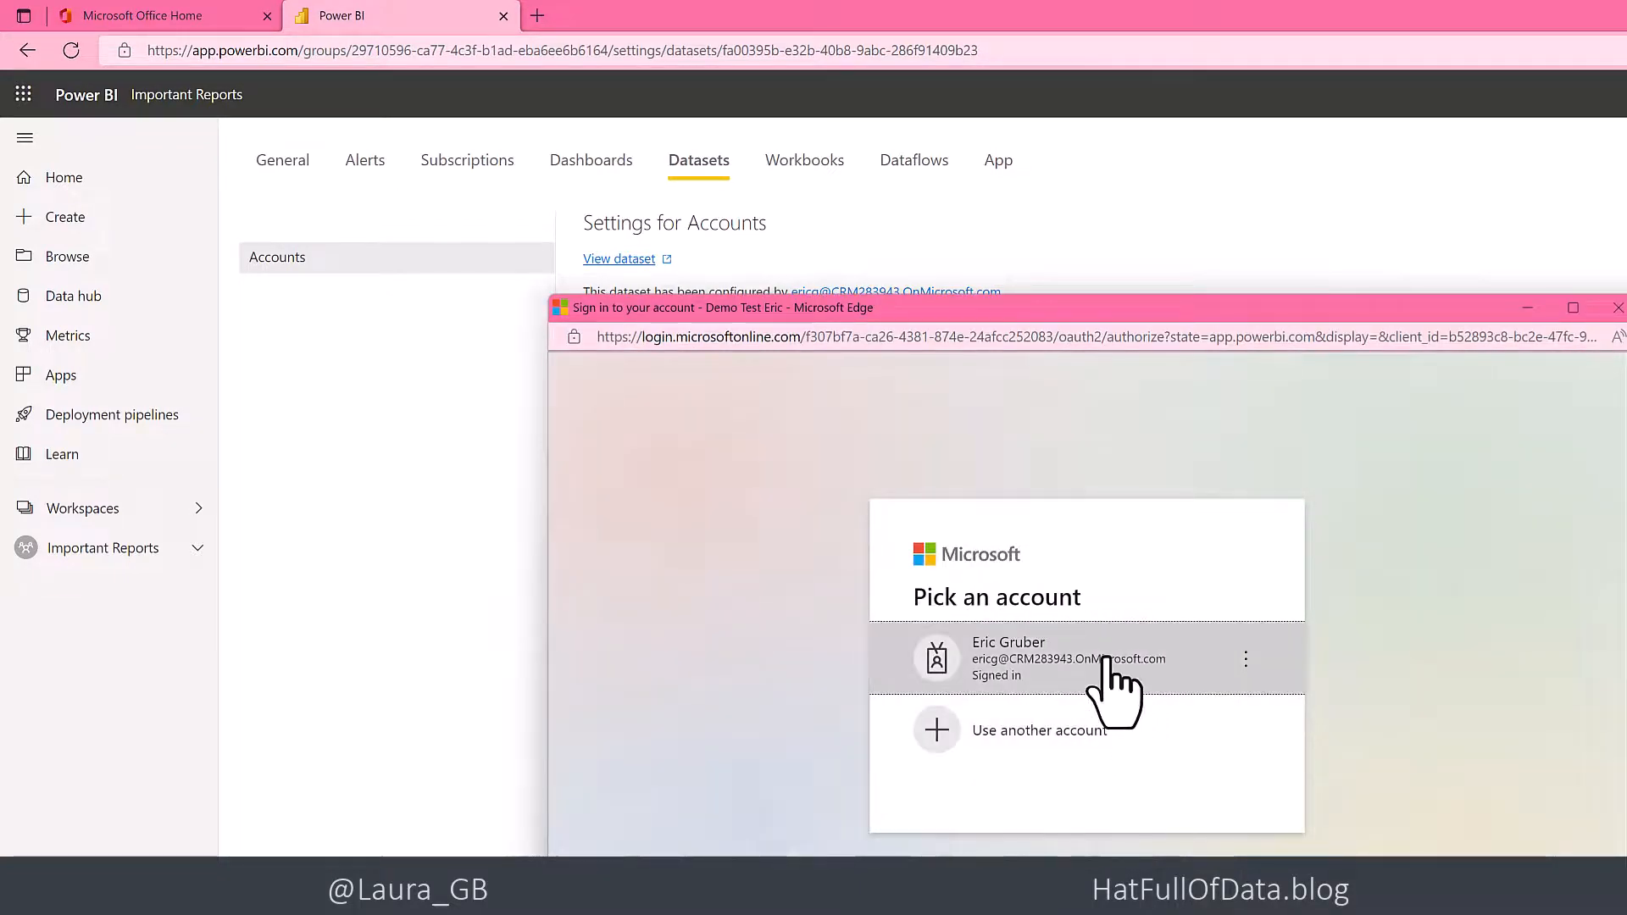
# - Complete OAuth sign-in with the already signed-in account so the connection test passes
pyautogui.click(1069, 657)
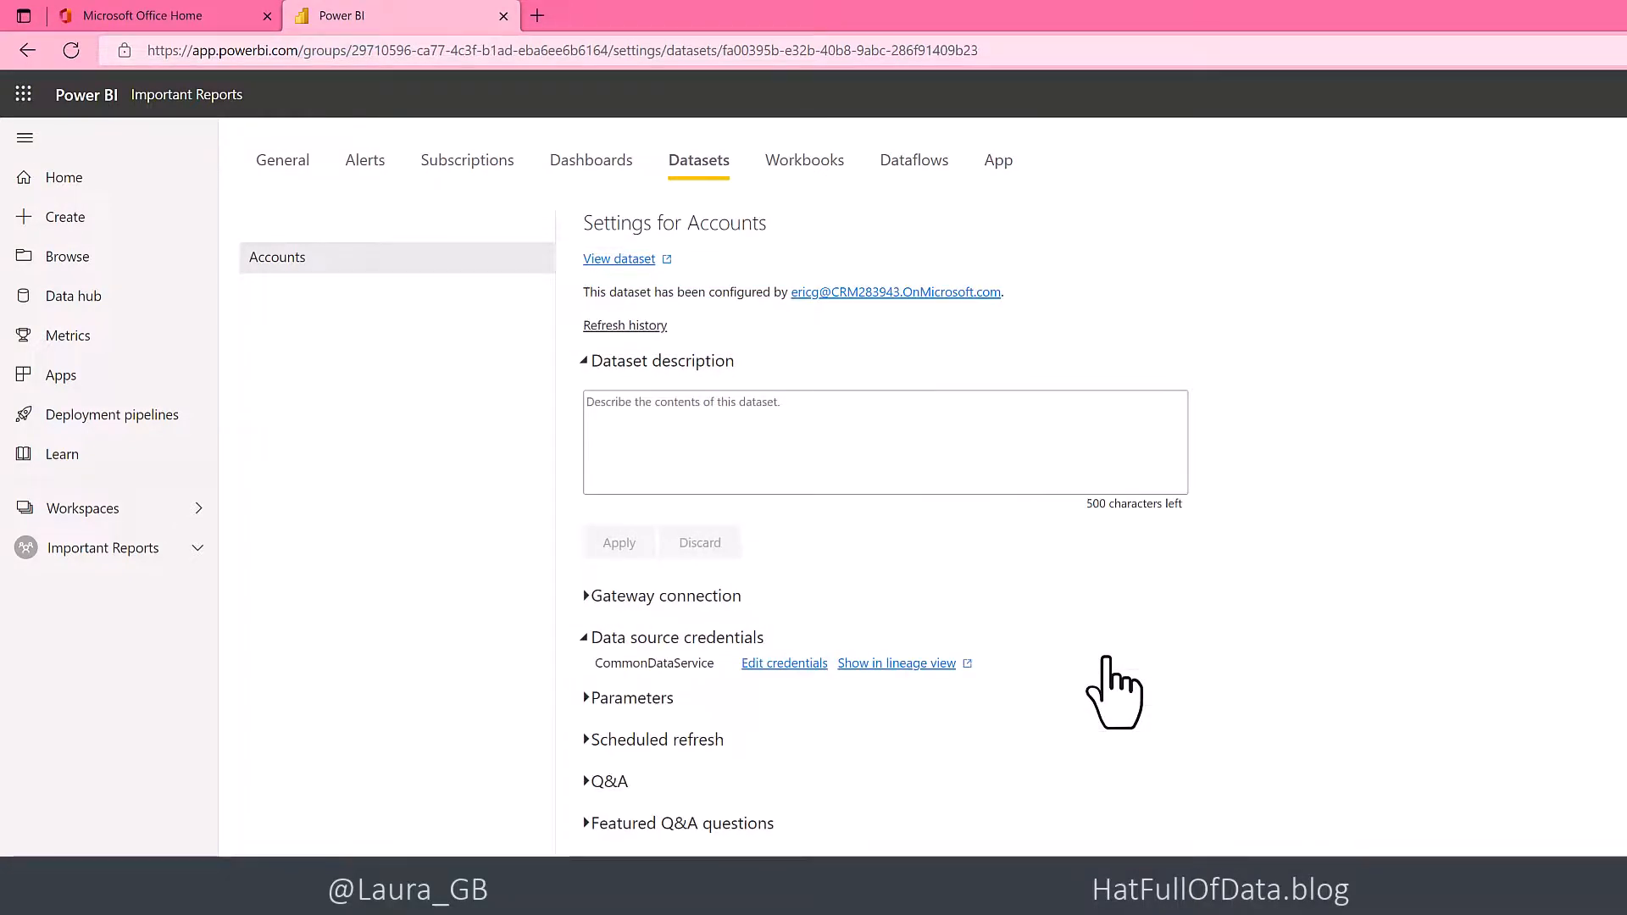
pyautogui.moveTo(689, 773)
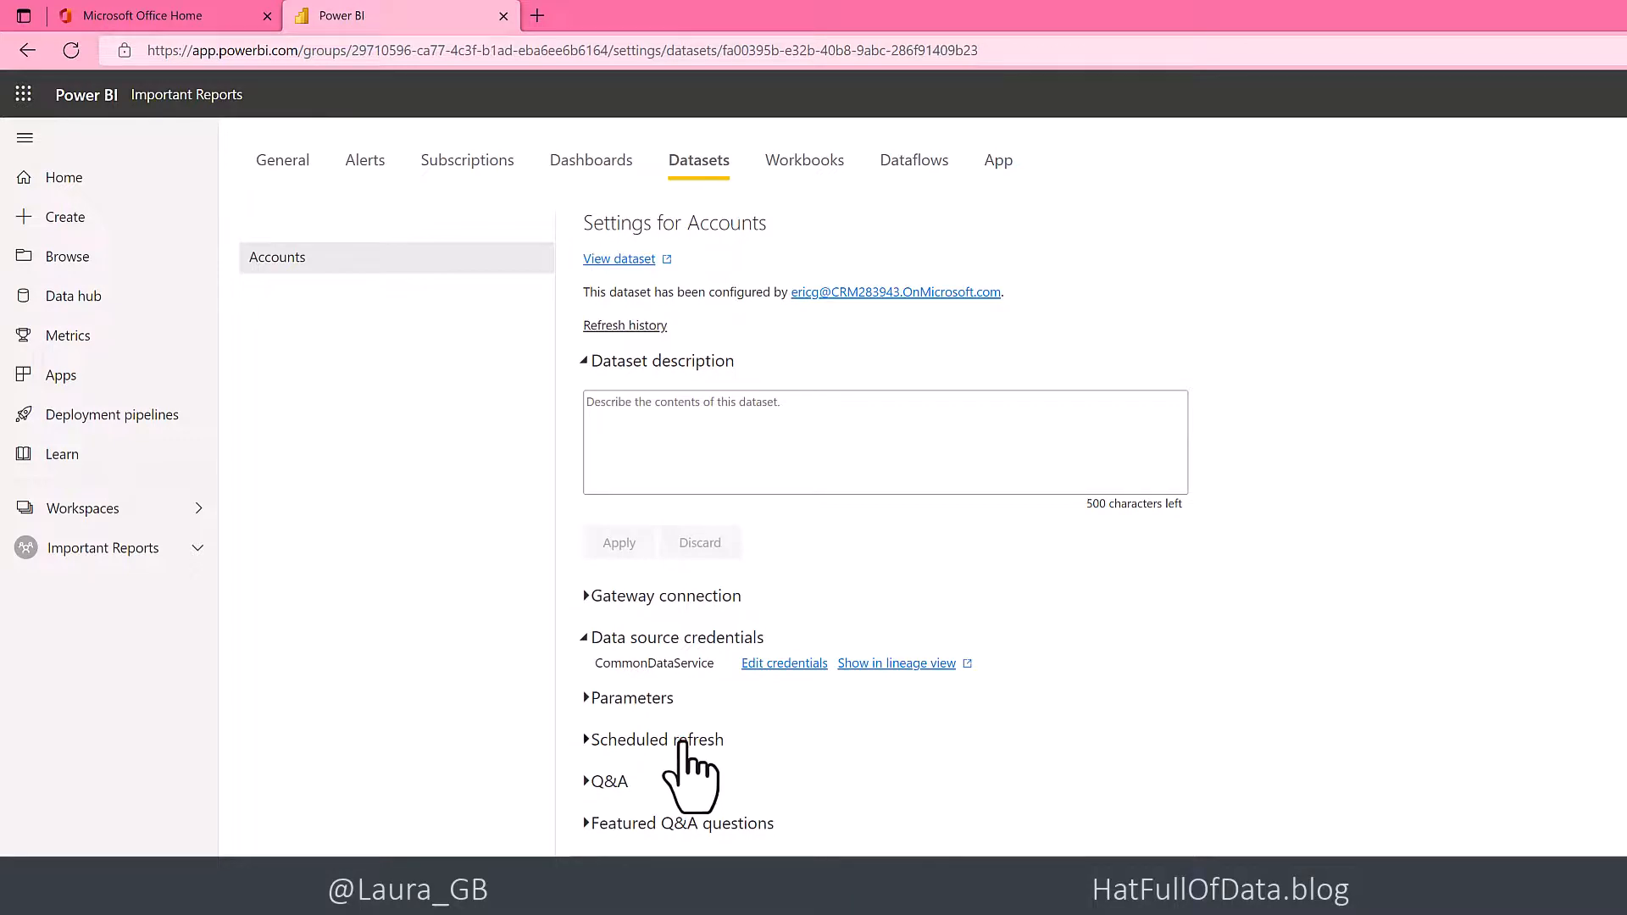